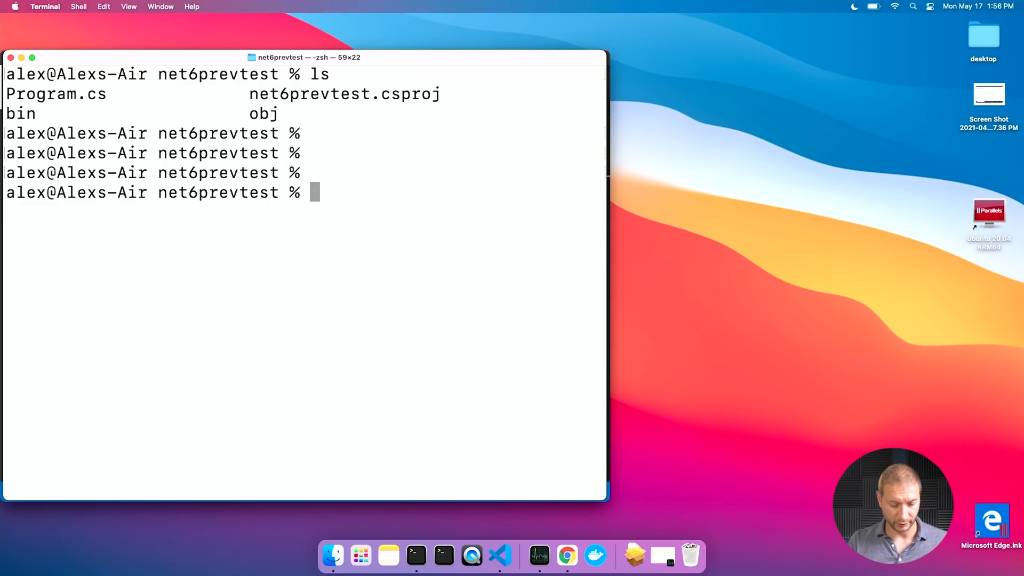
Enter 'dotnet run' at the zsh prompt in the net6prevtest project folder
type("dotnet ru")
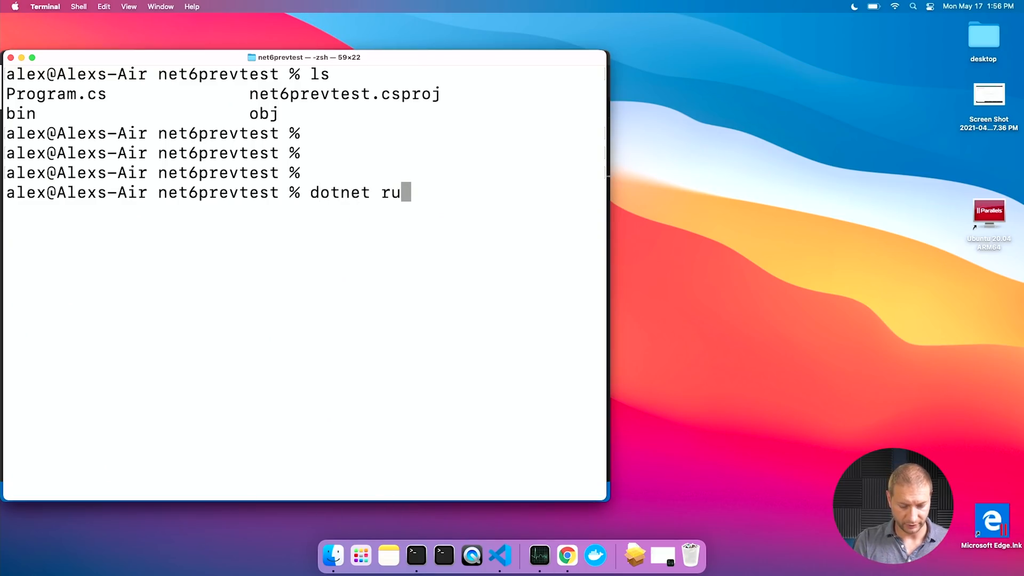
type("n")
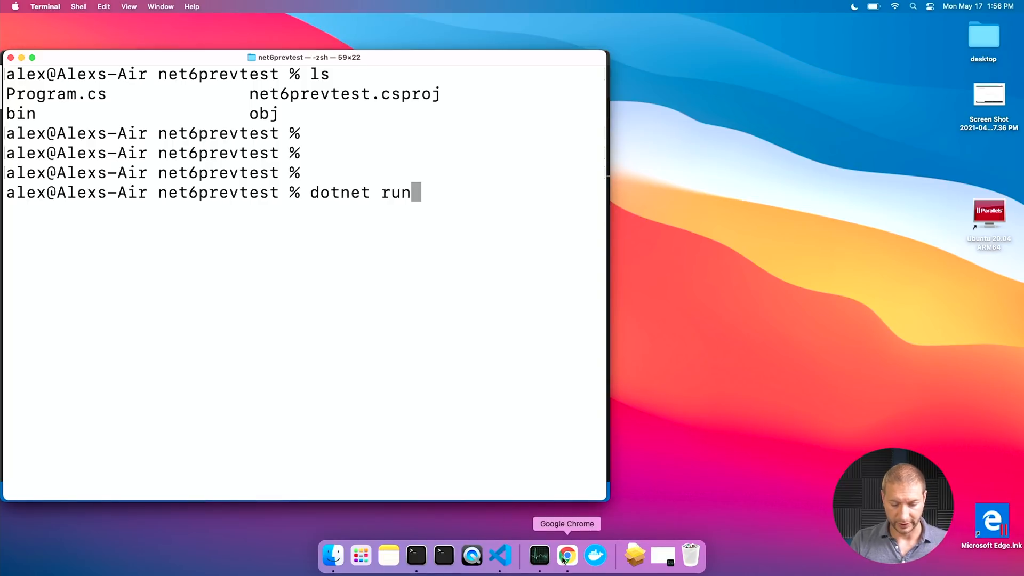
Check the benchmark page's COMMAND LINE section for the 16000 argument, then return to Terminal
left_click(567, 556)
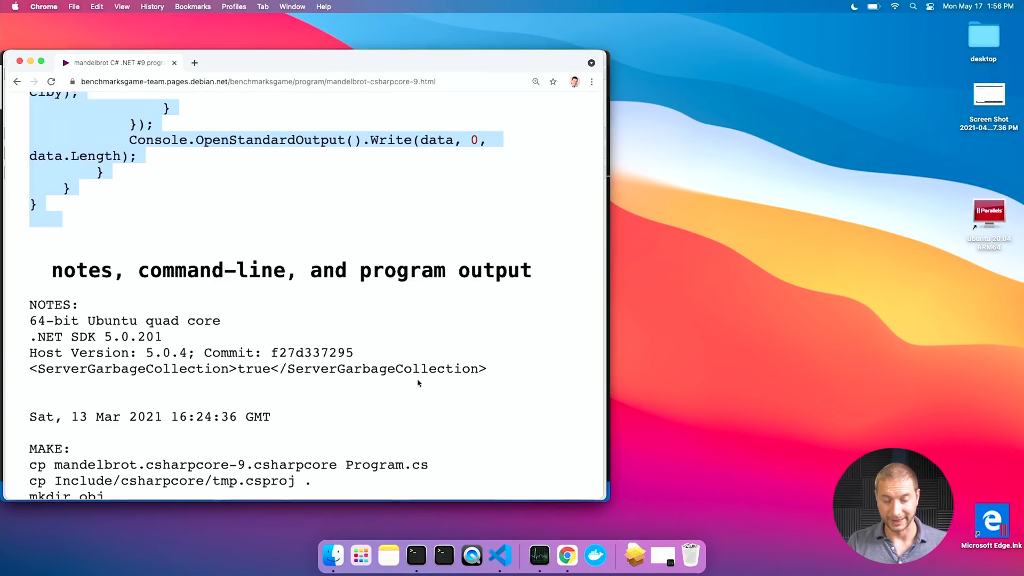
scroll("down", 3)
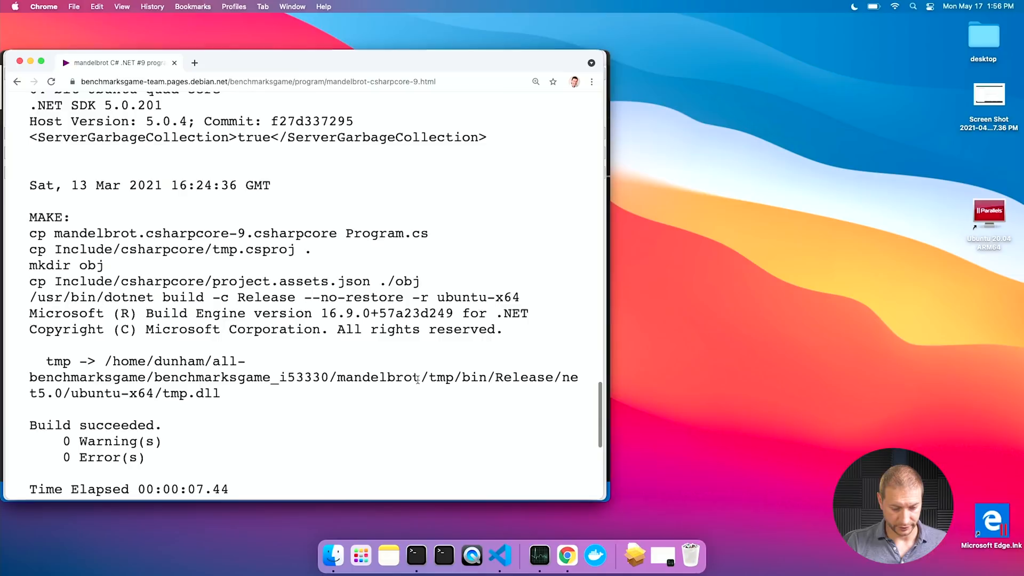
scroll("down", 3)
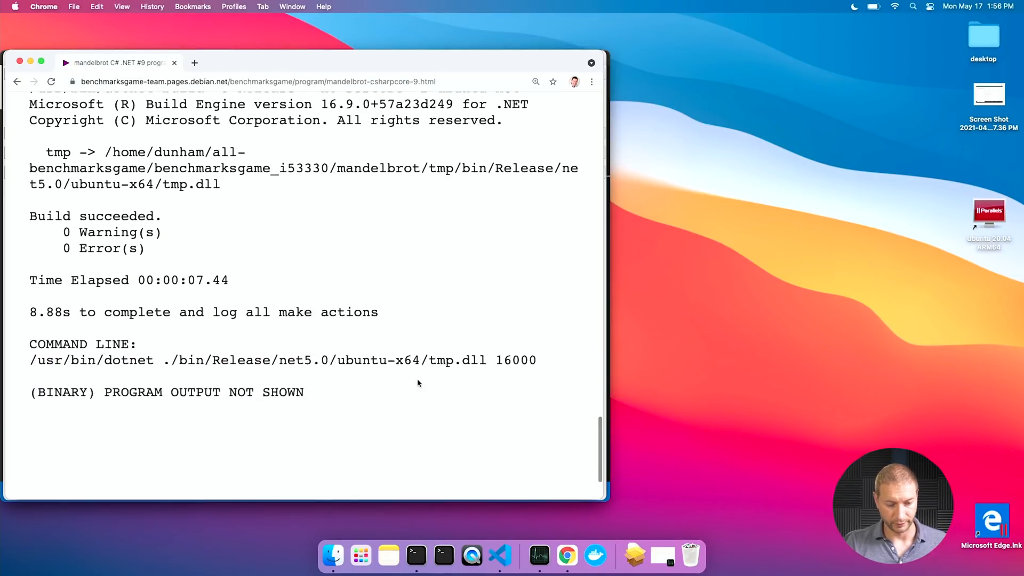
scroll("up", 3)
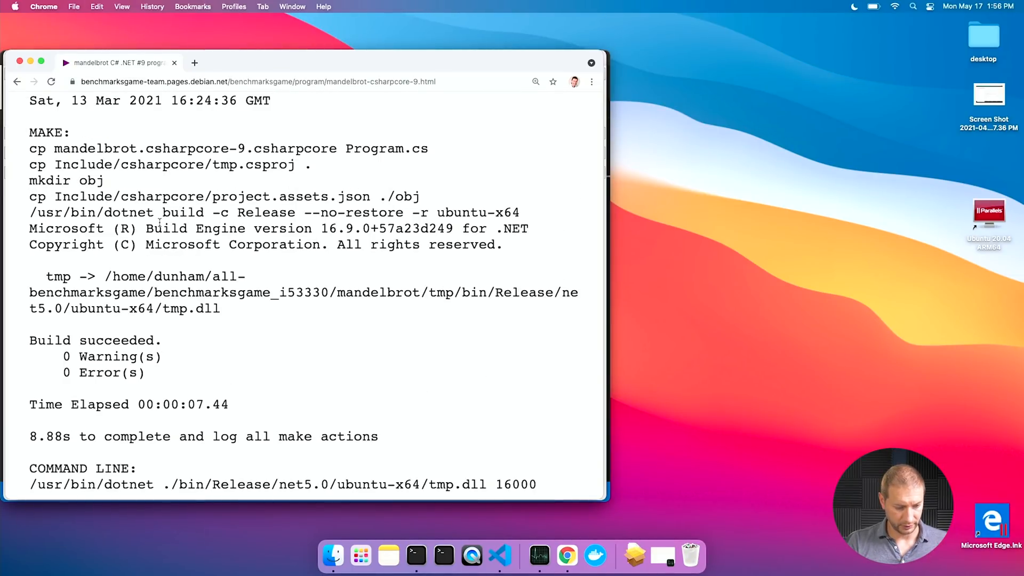
scroll("down", 3)
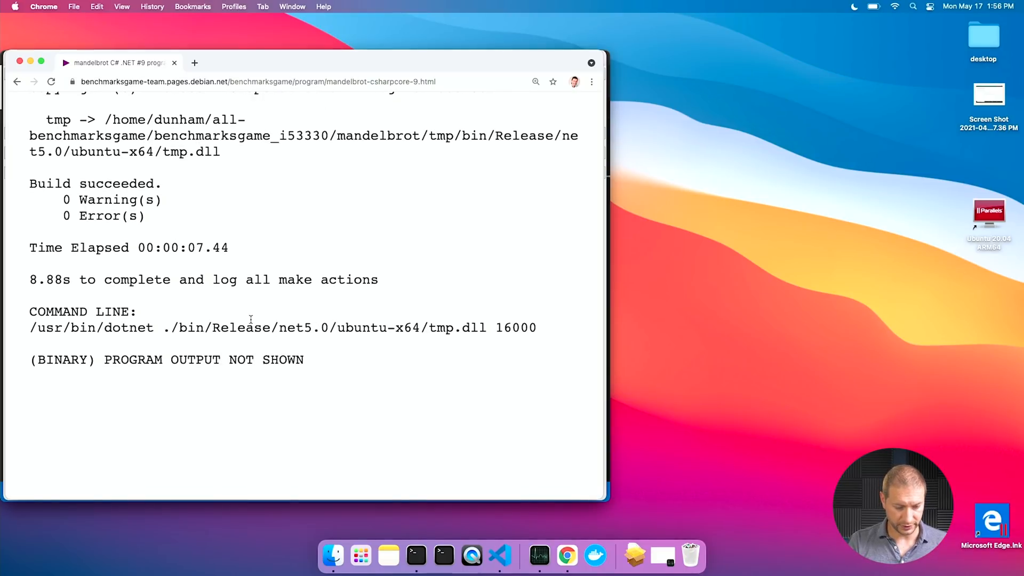
mouse_move(399, 320)
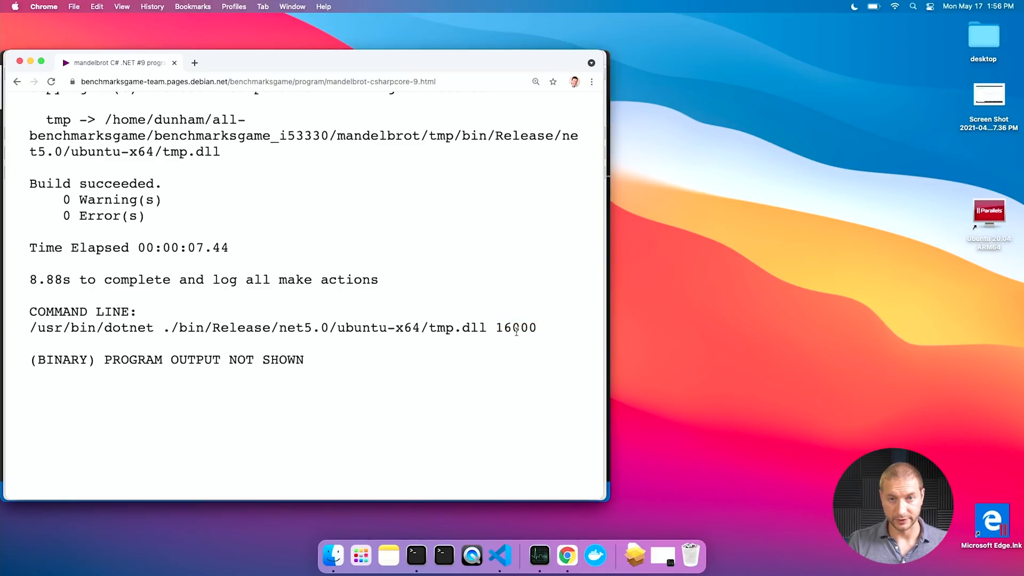
mouse_move(444, 556)
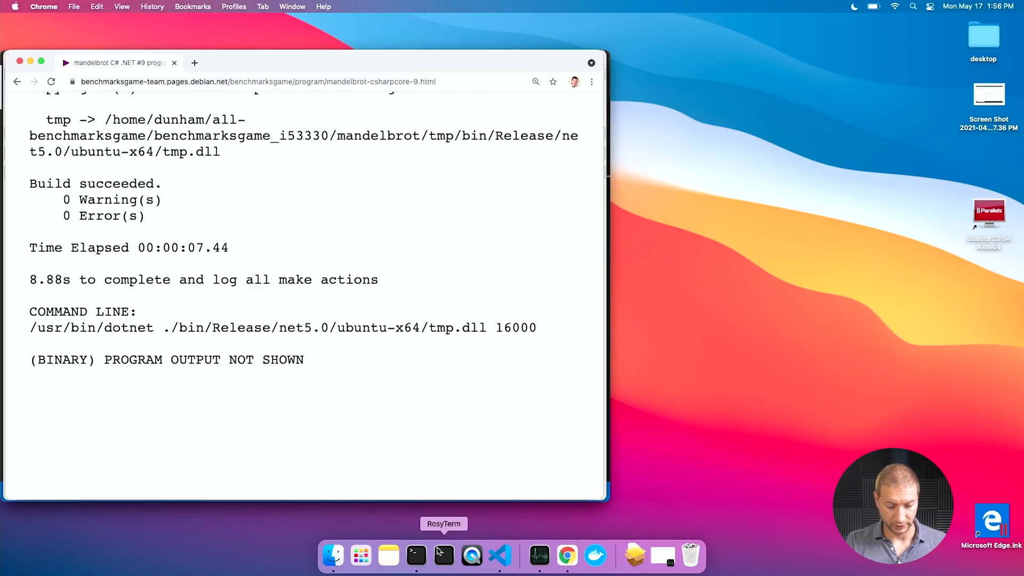
left_click(443, 555)
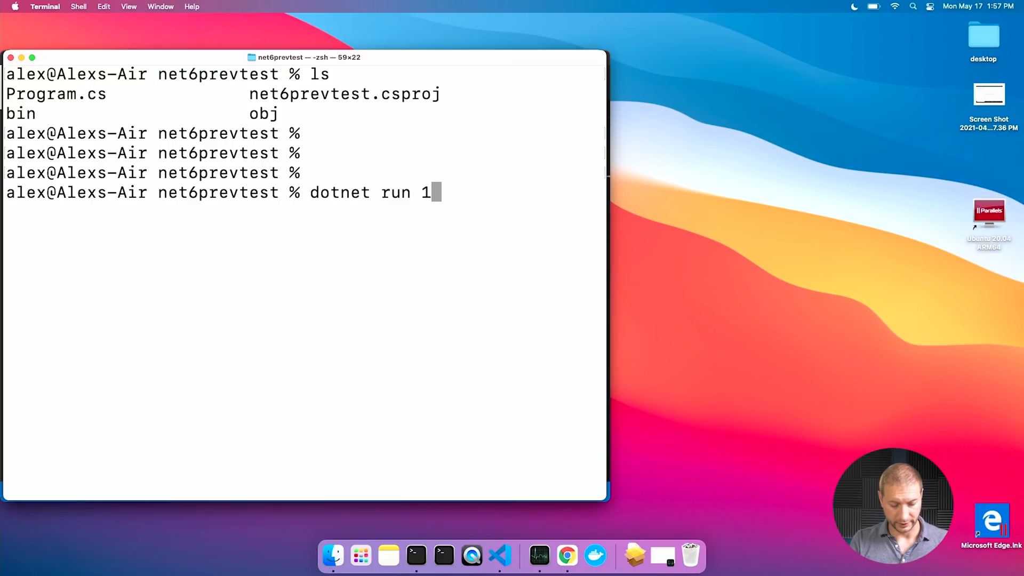
Complete the command as 'time dotnet run 16000' to time the Mandelbrot run
type("6000")
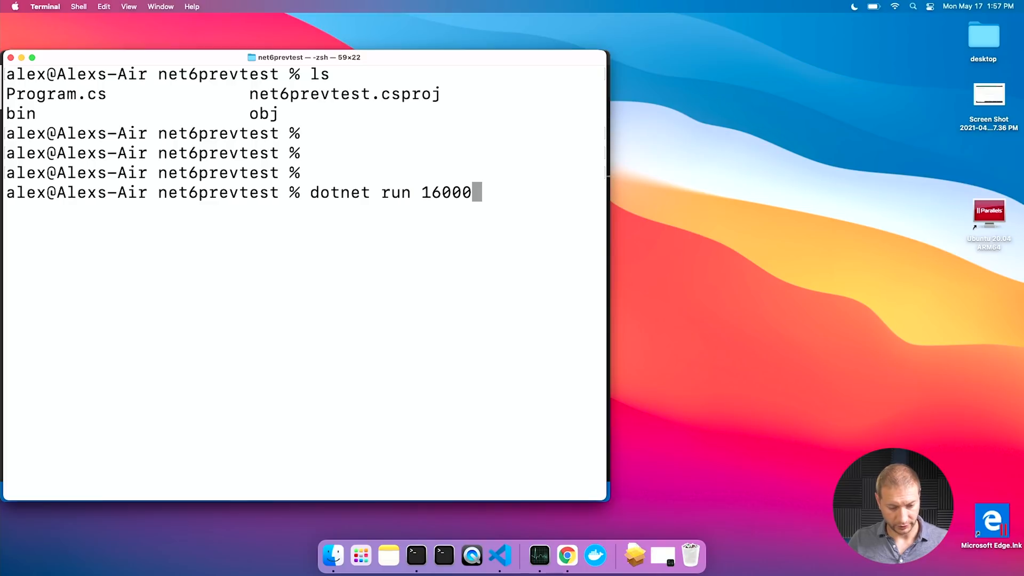
type("time")
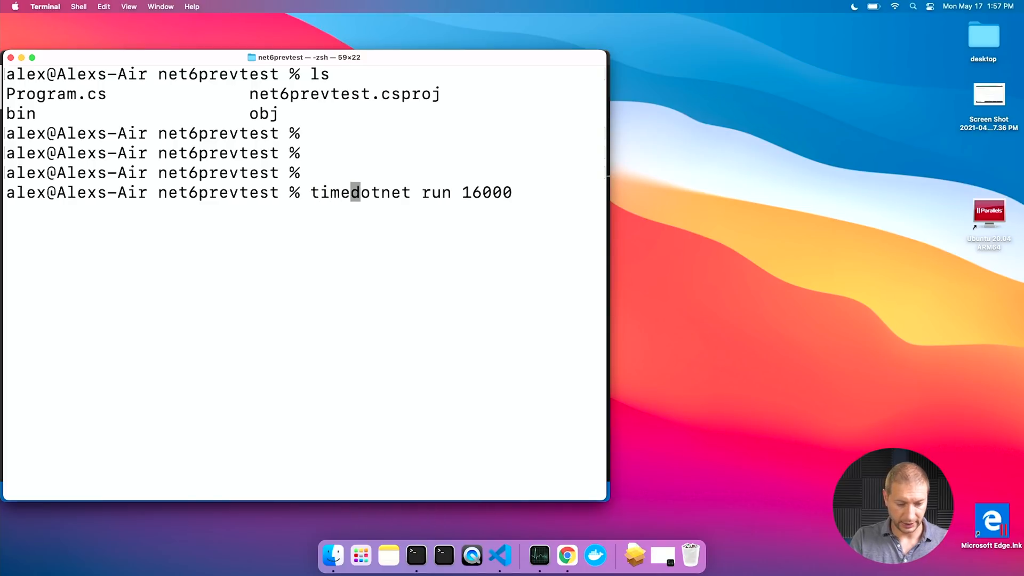